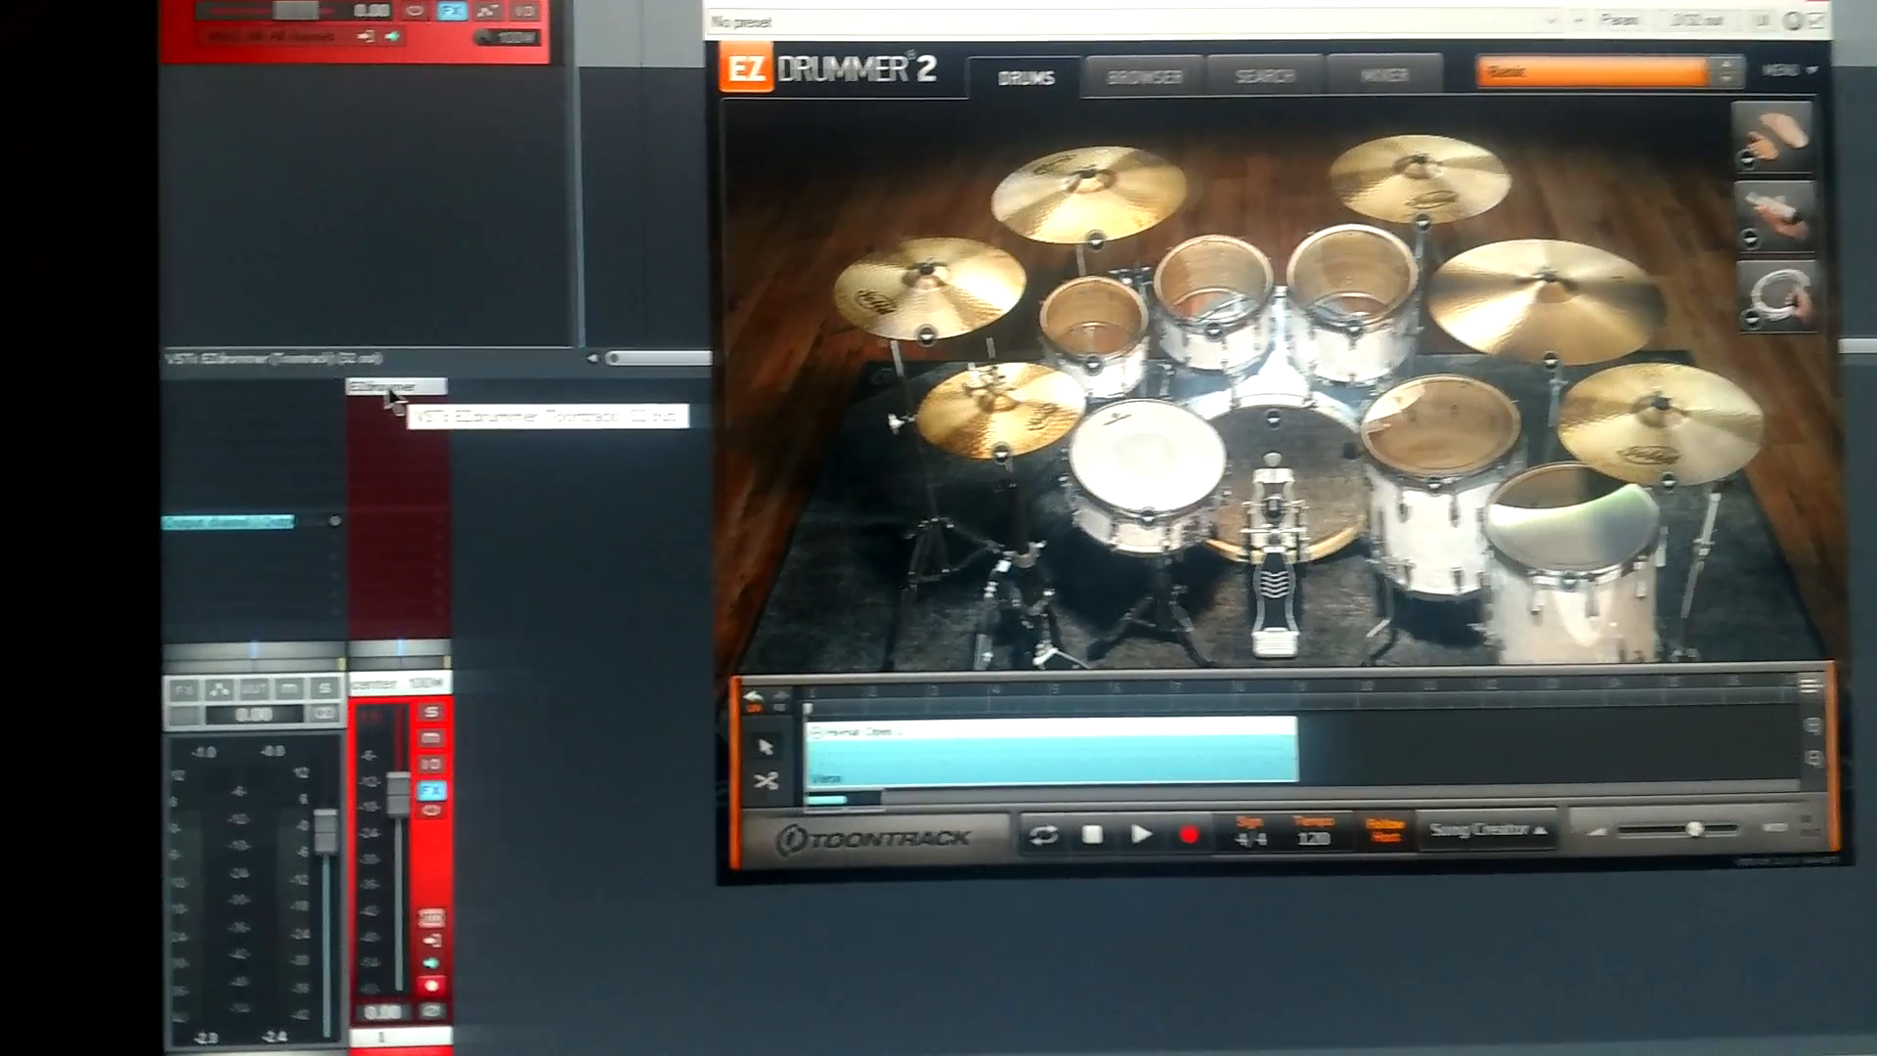
Show the FX chain for the EZdrummer track from its mixer FX slot.
right_click(398, 385)
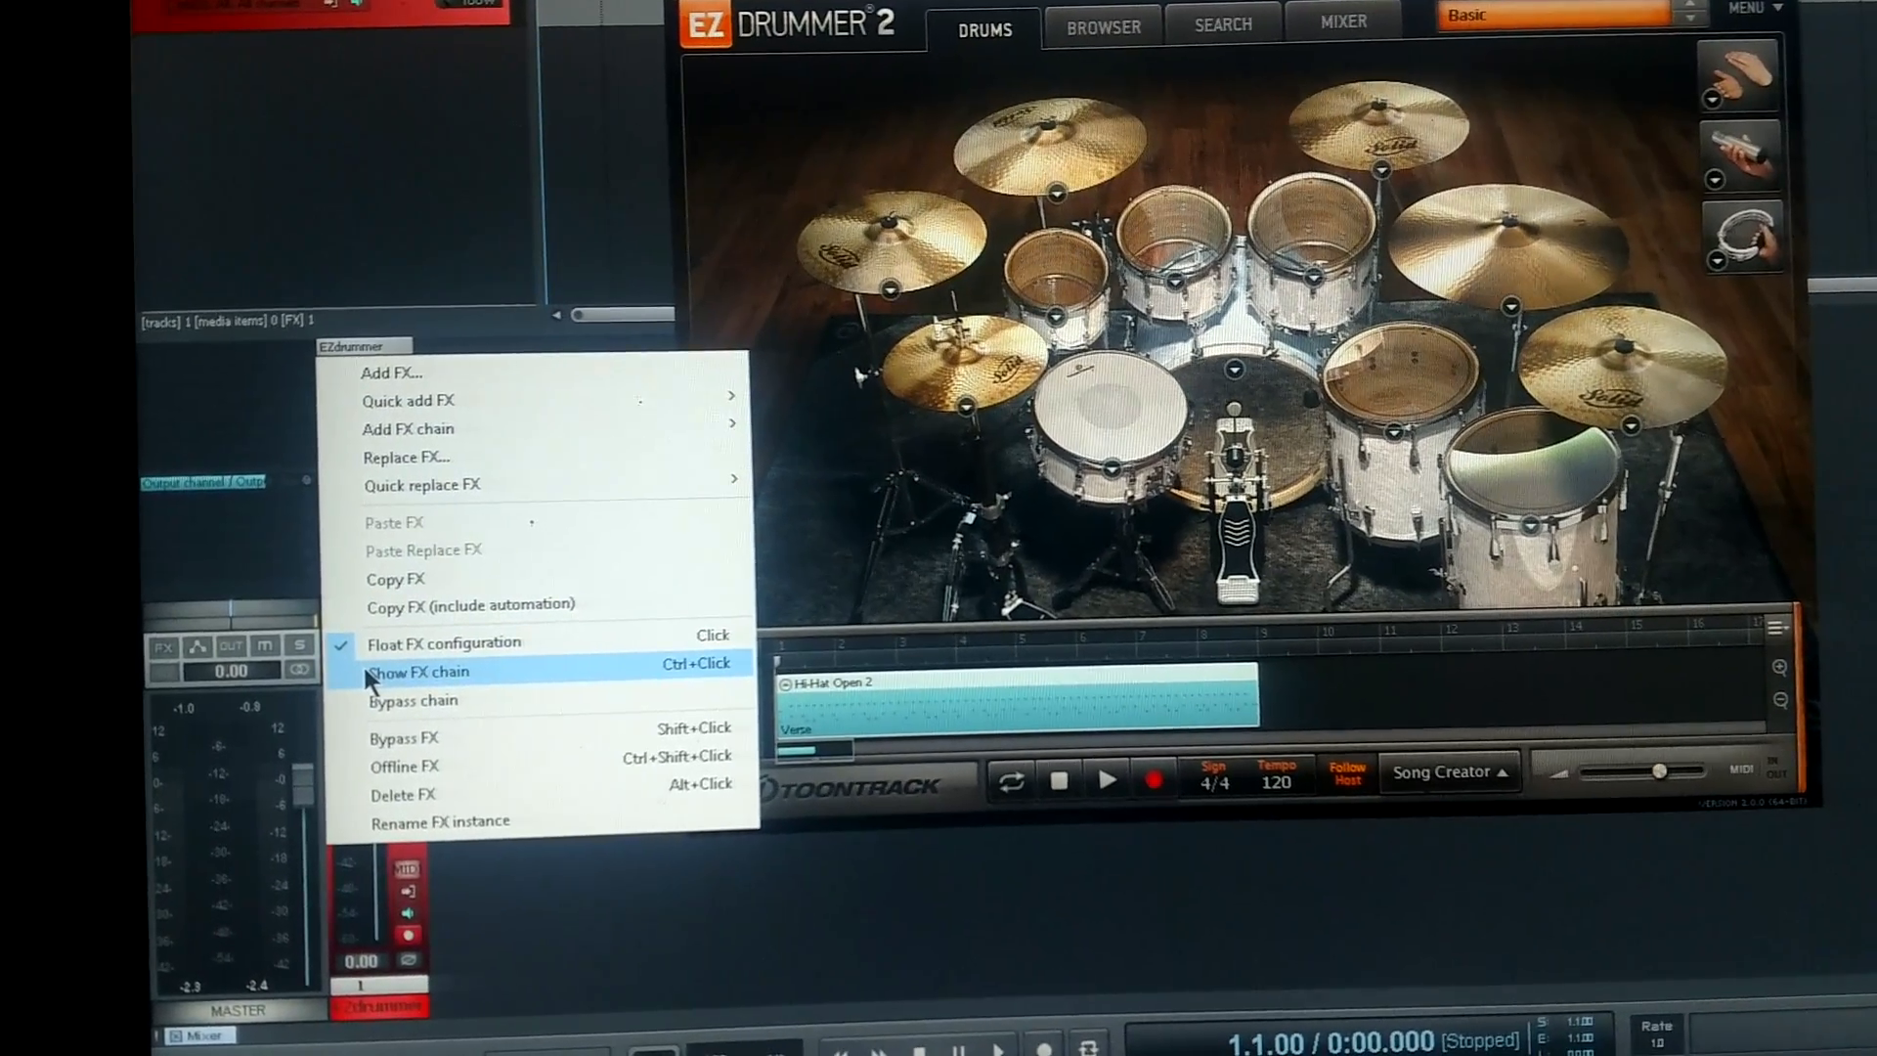
click(415, 671)
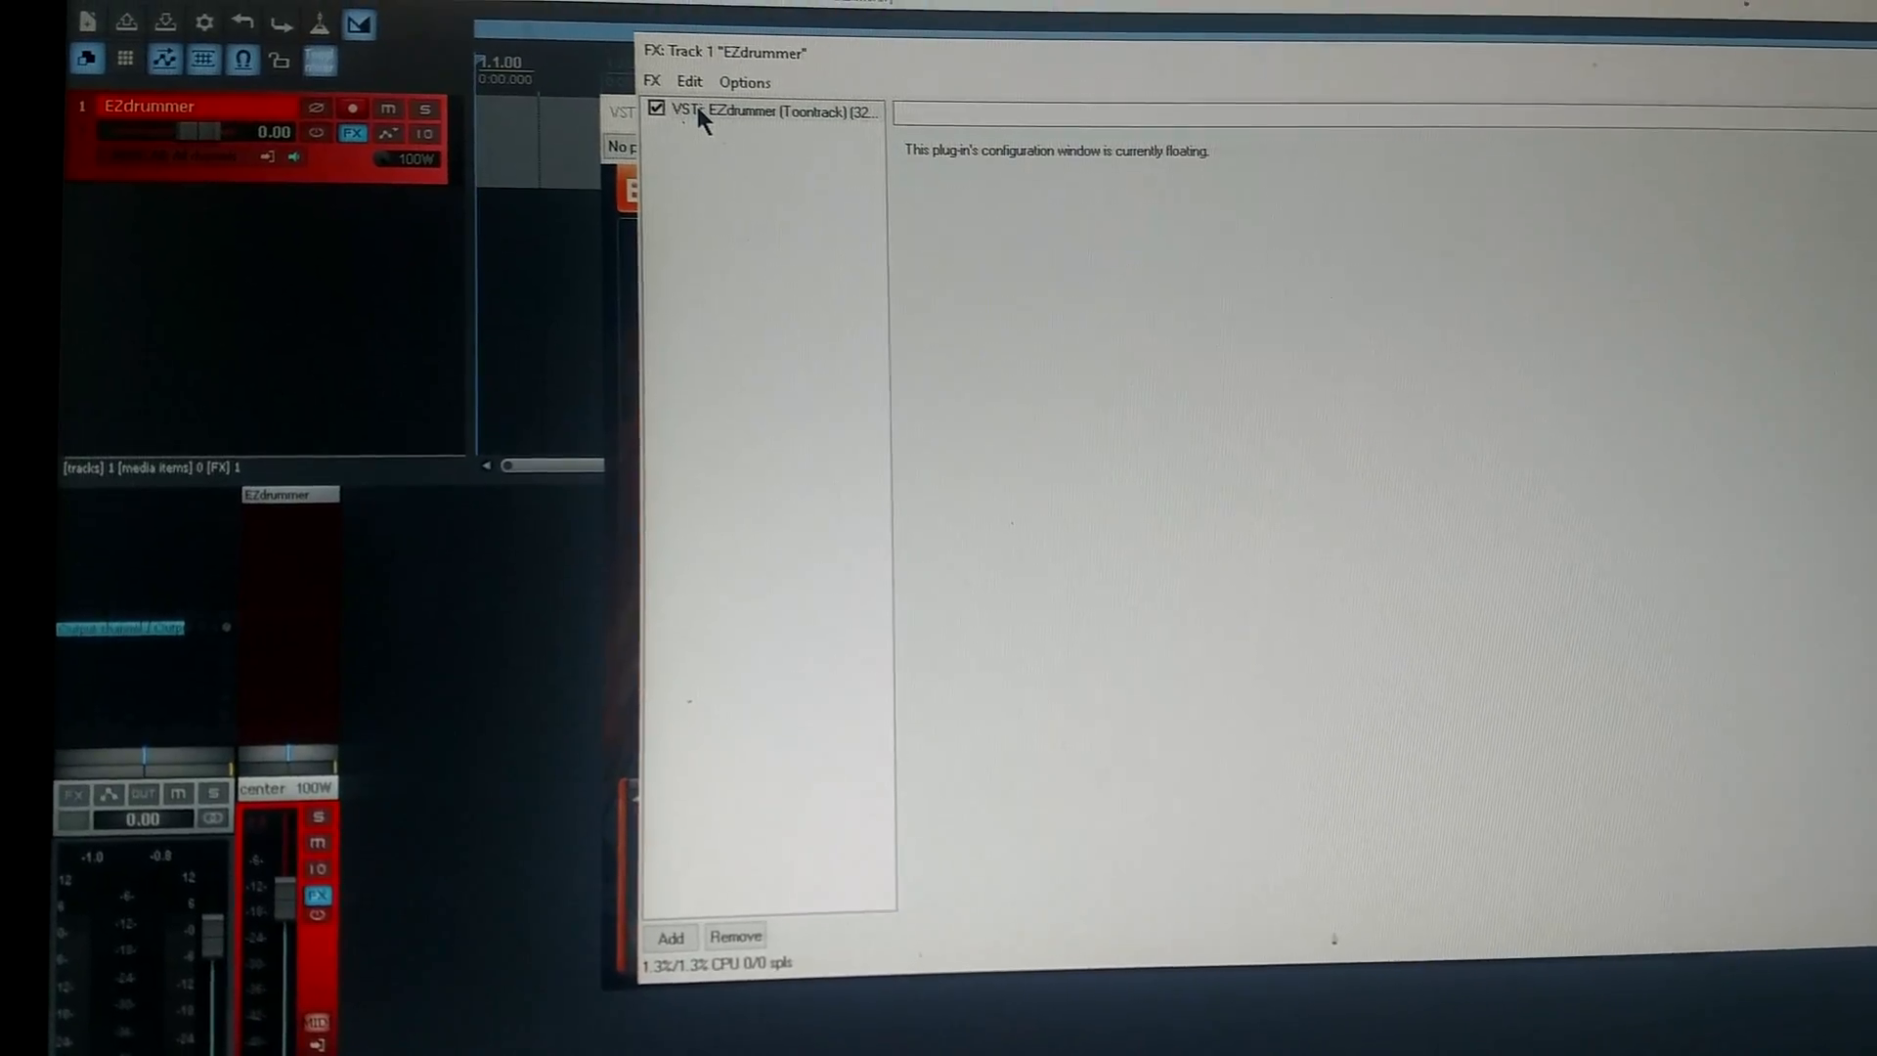
Build multichannel routing for EZdrummer's outputs, creating tracks EZ1–EZ16.
right_click(760, 112)
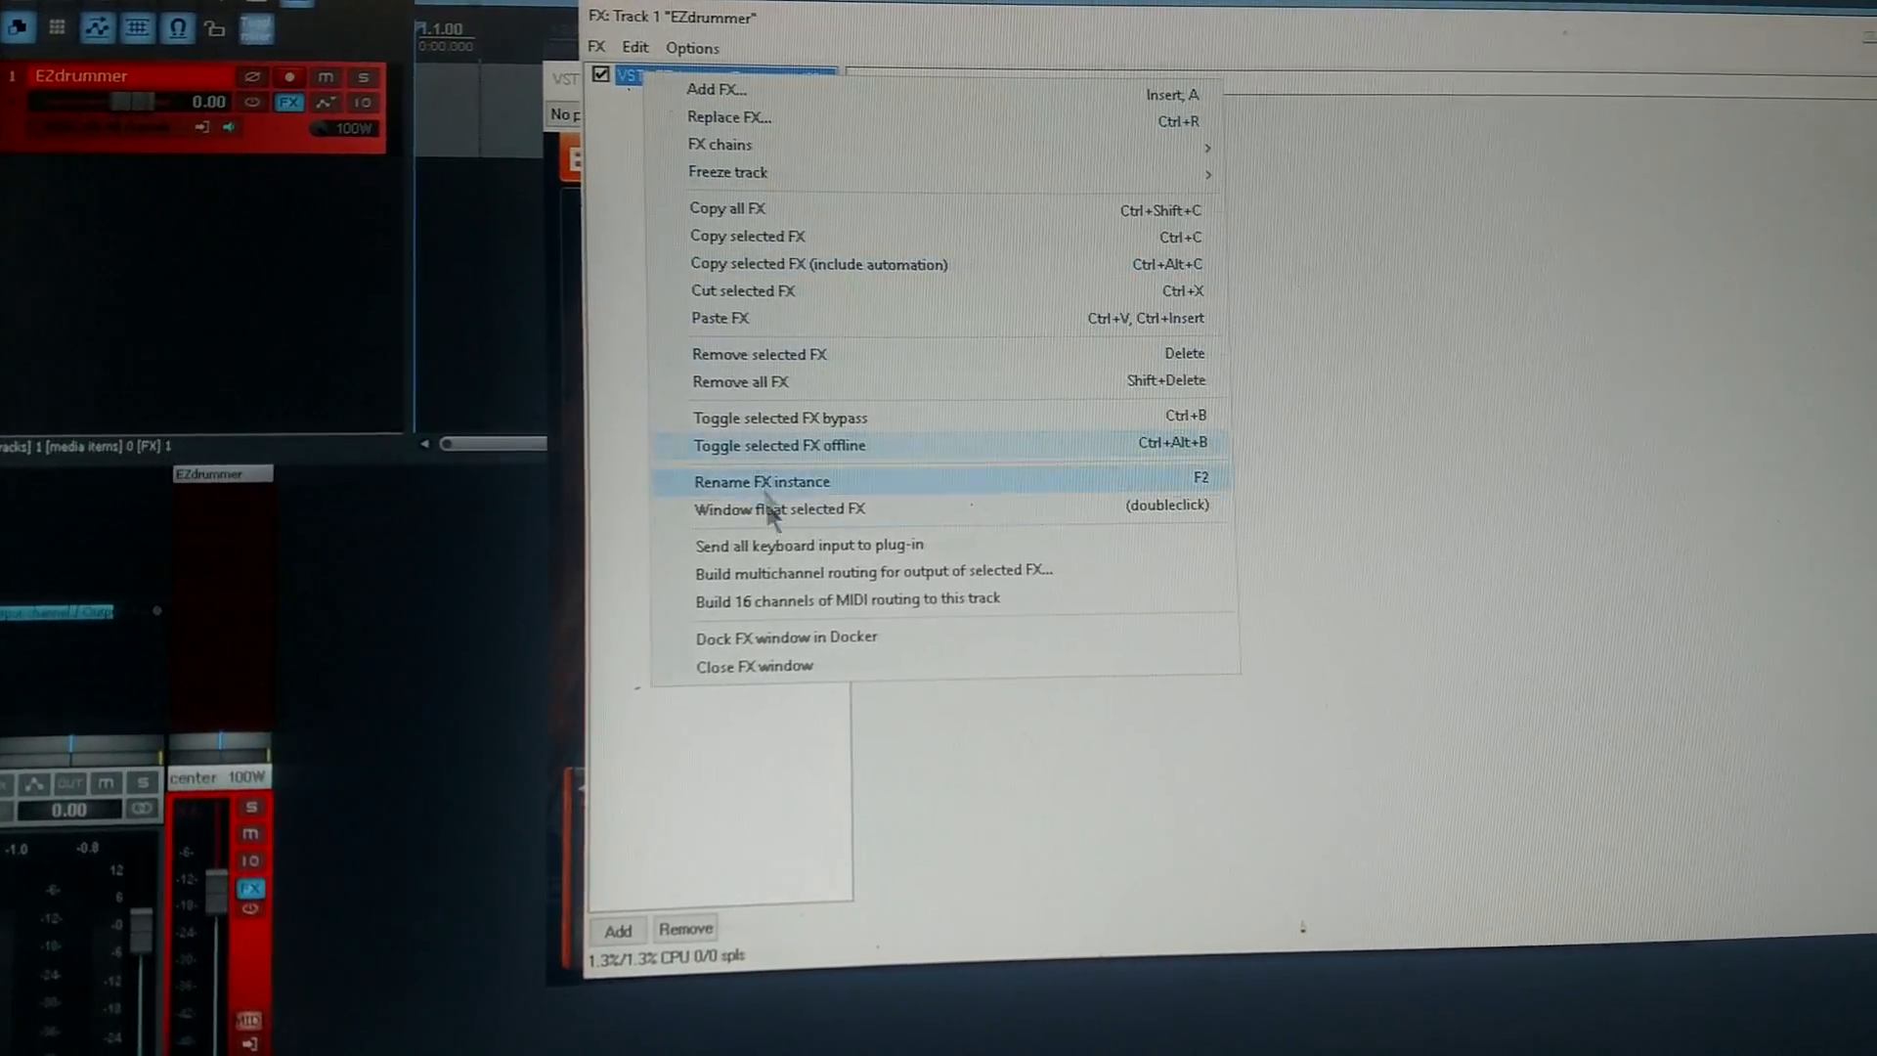
mouse_move(790, 585)
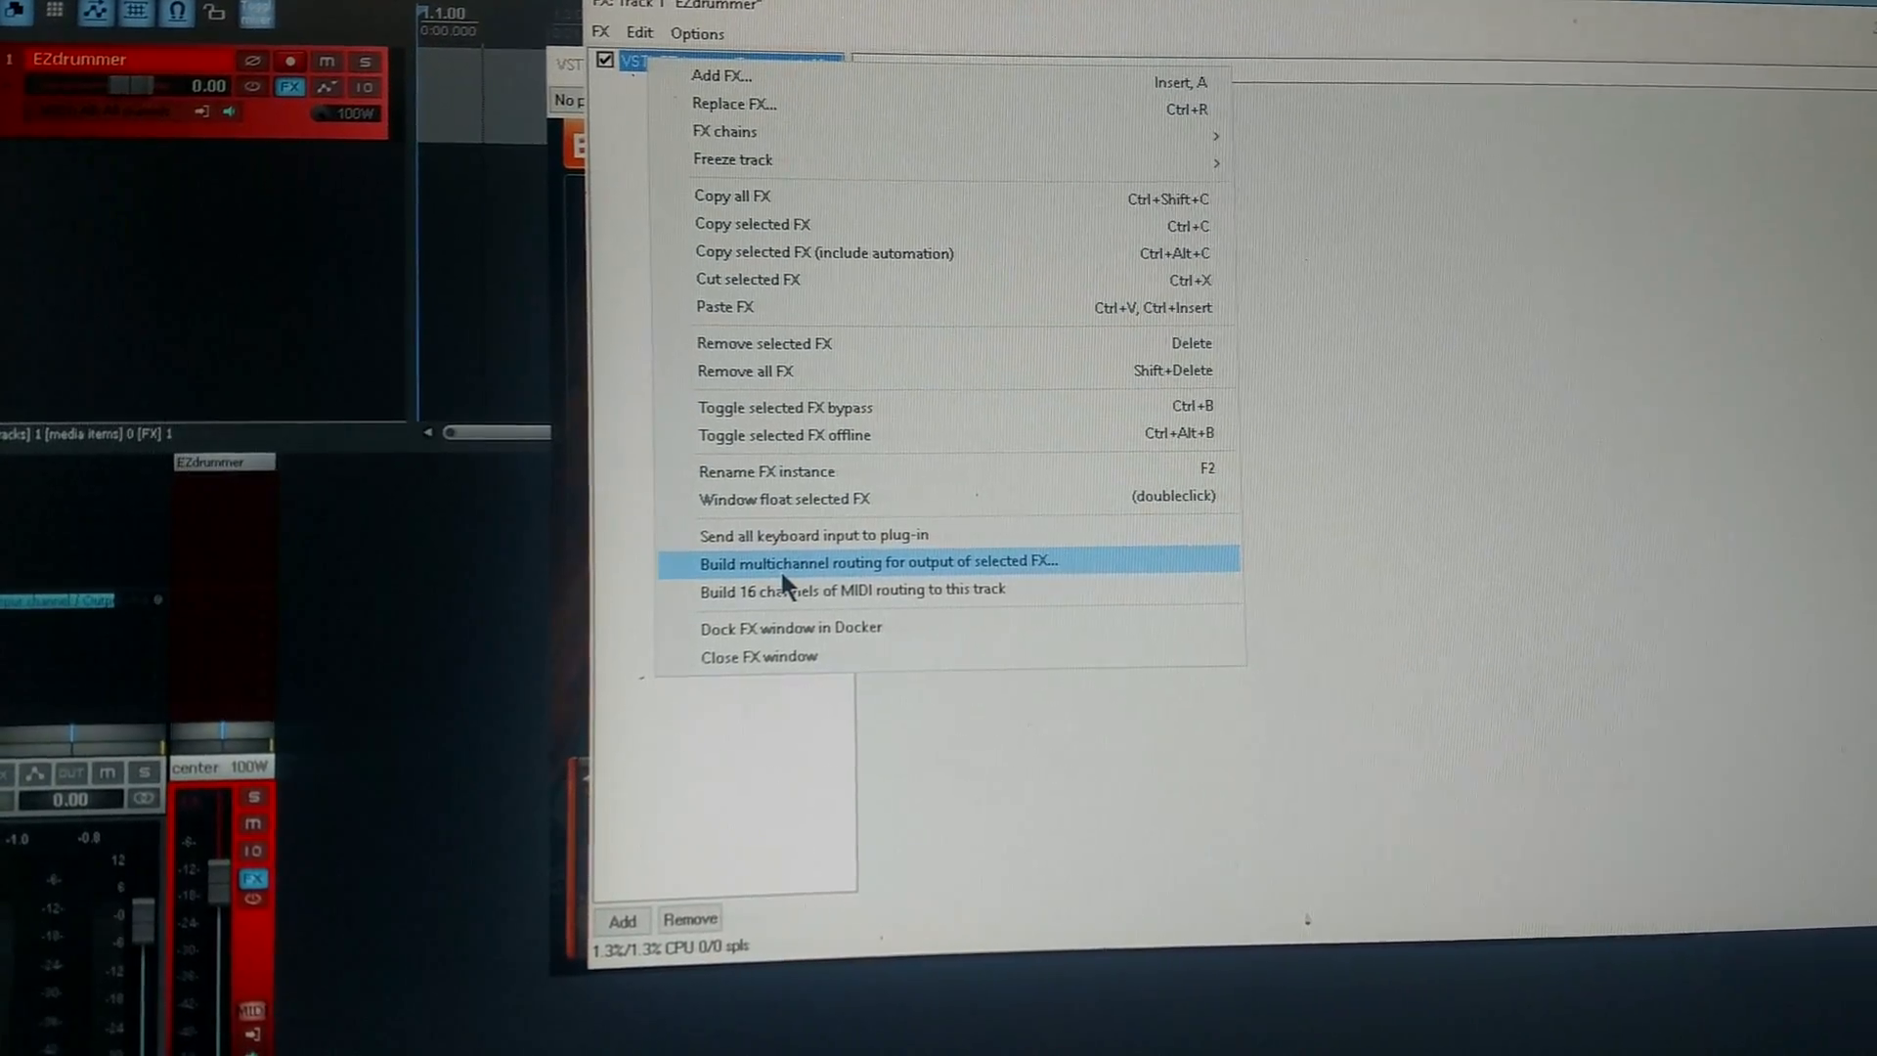
click(876, 561)
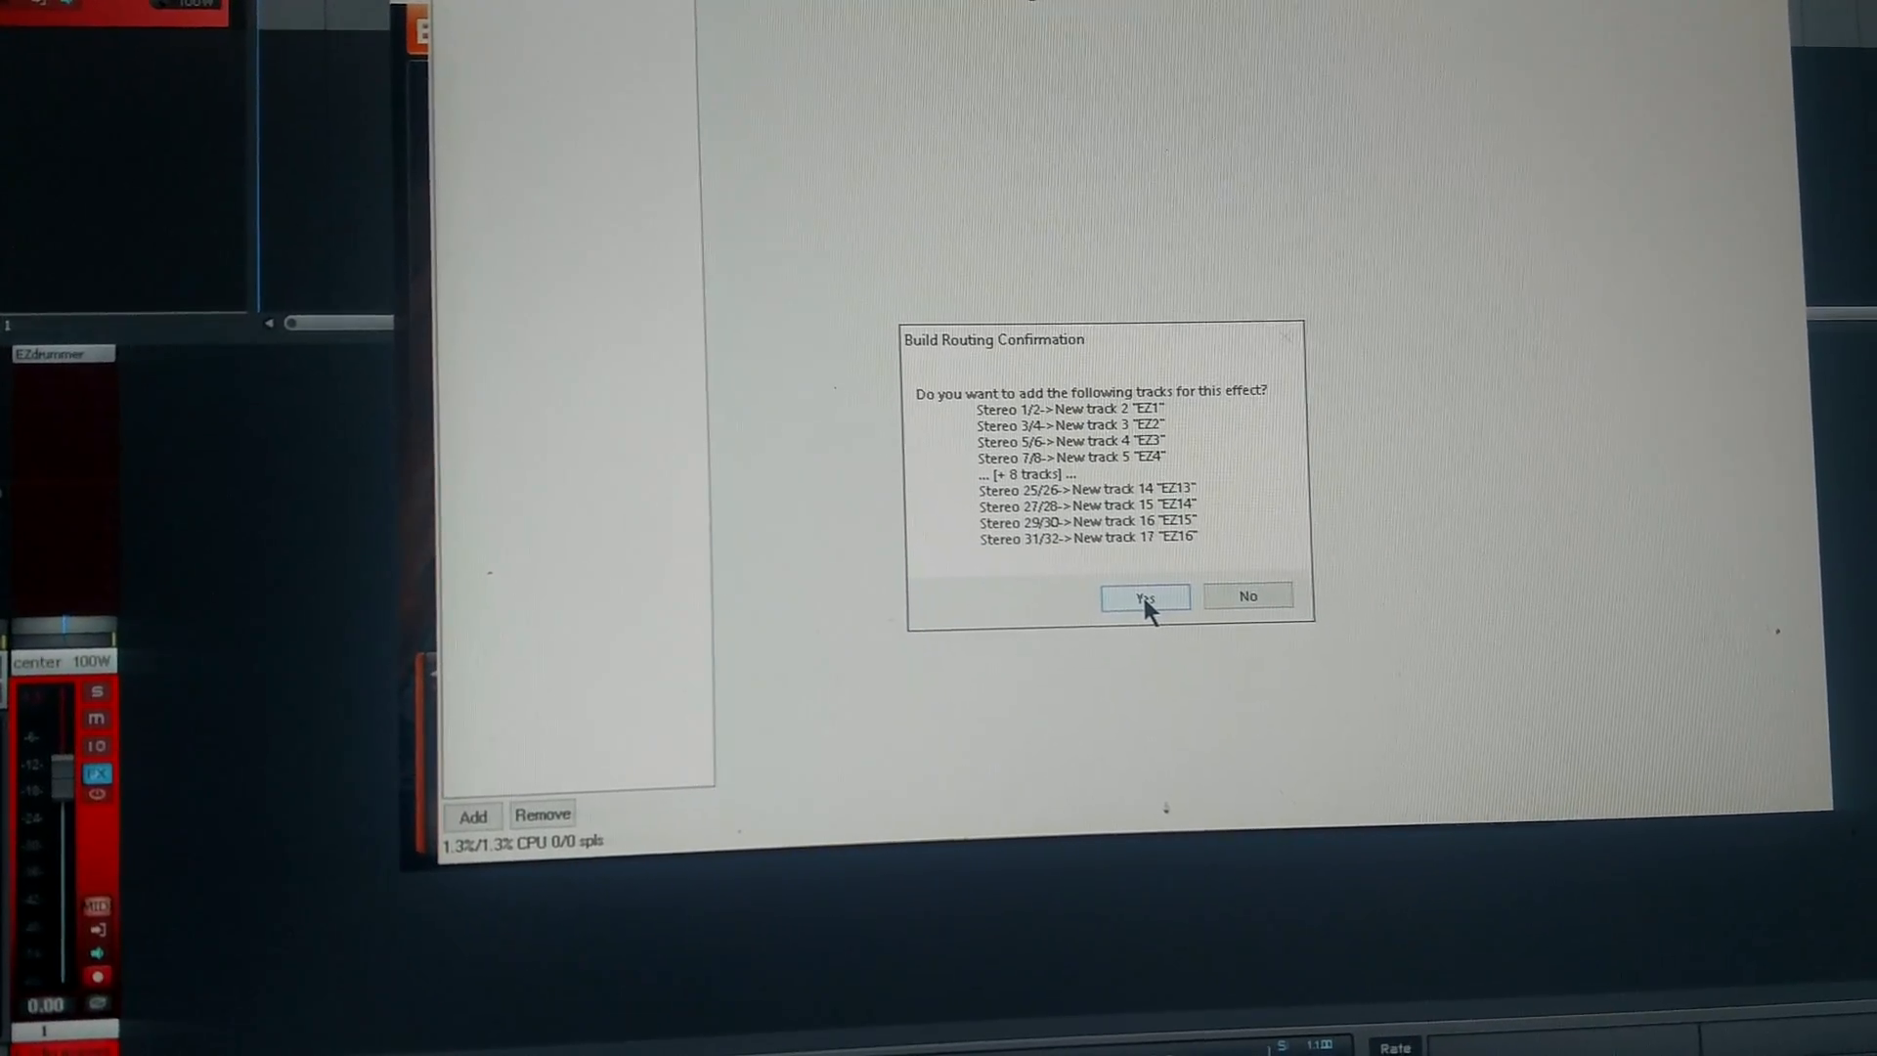
click(1143, 596)
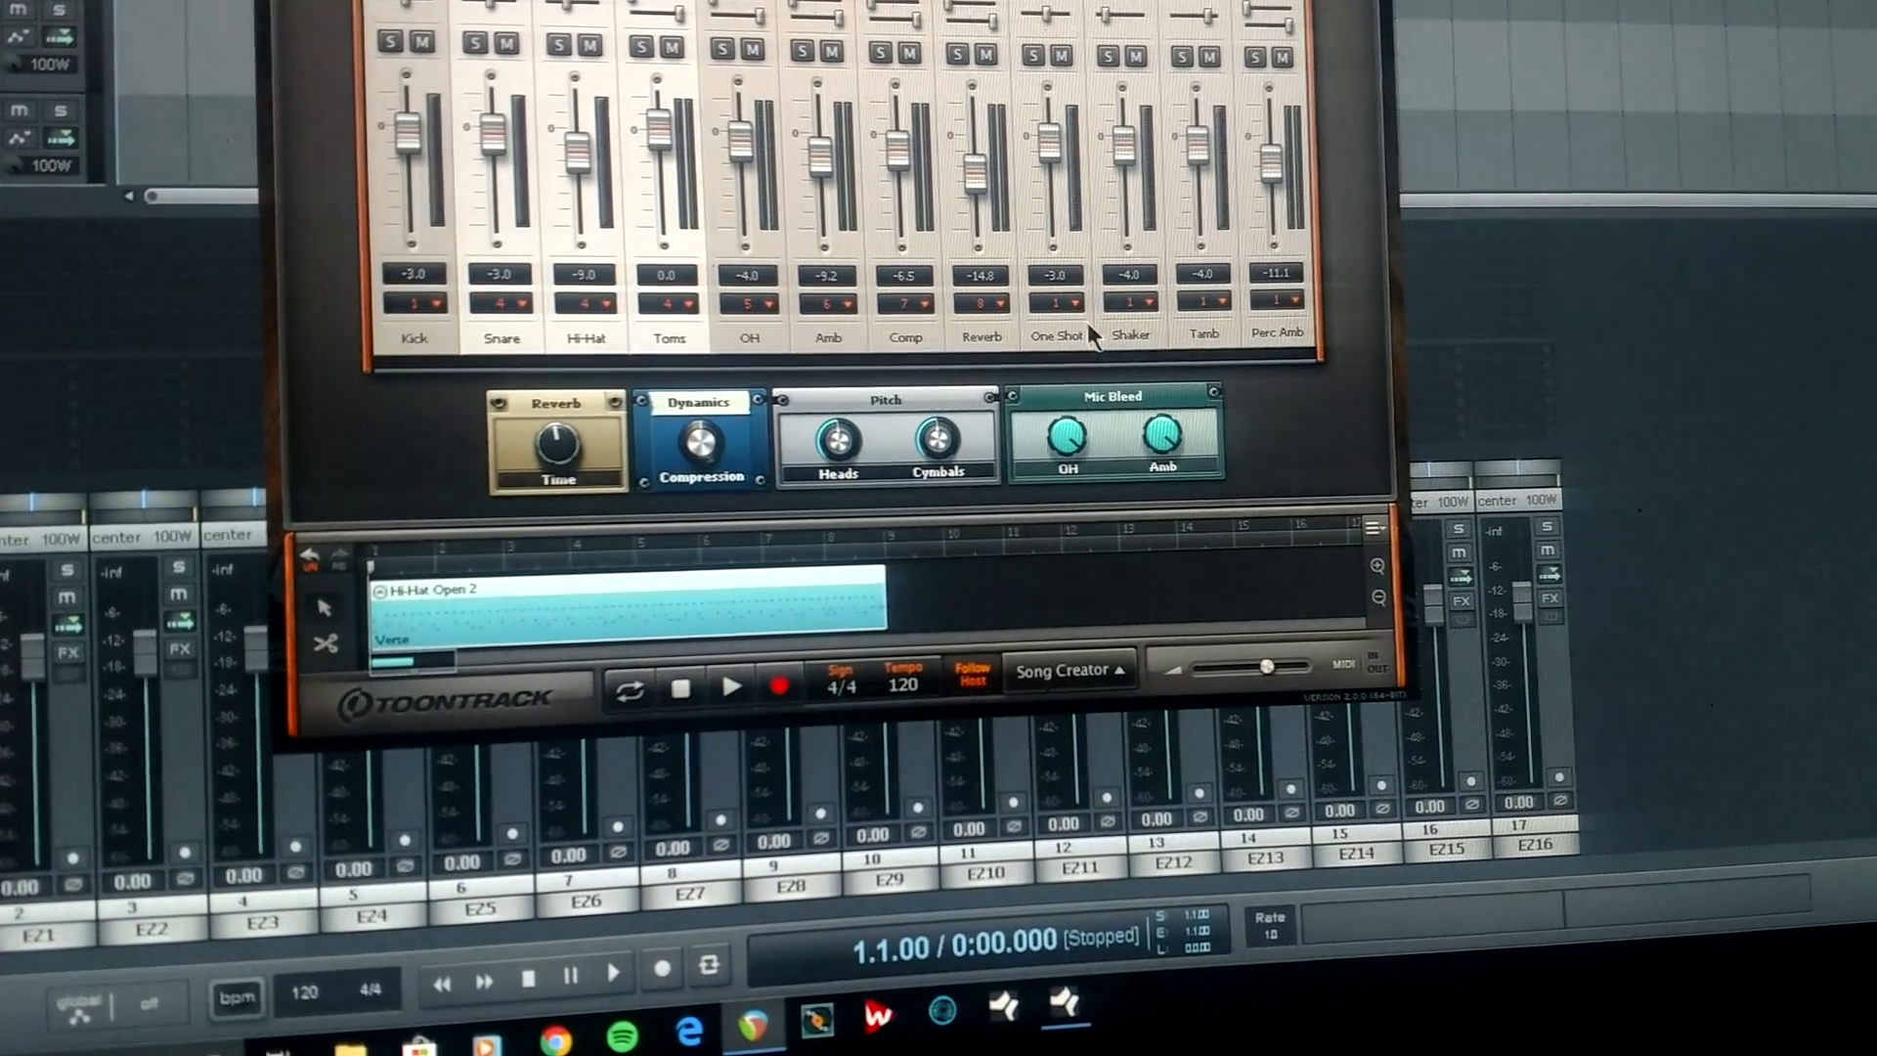
Assign drum channels separate outputs, sending Perc Amb to output 12.
click(1054, 302)
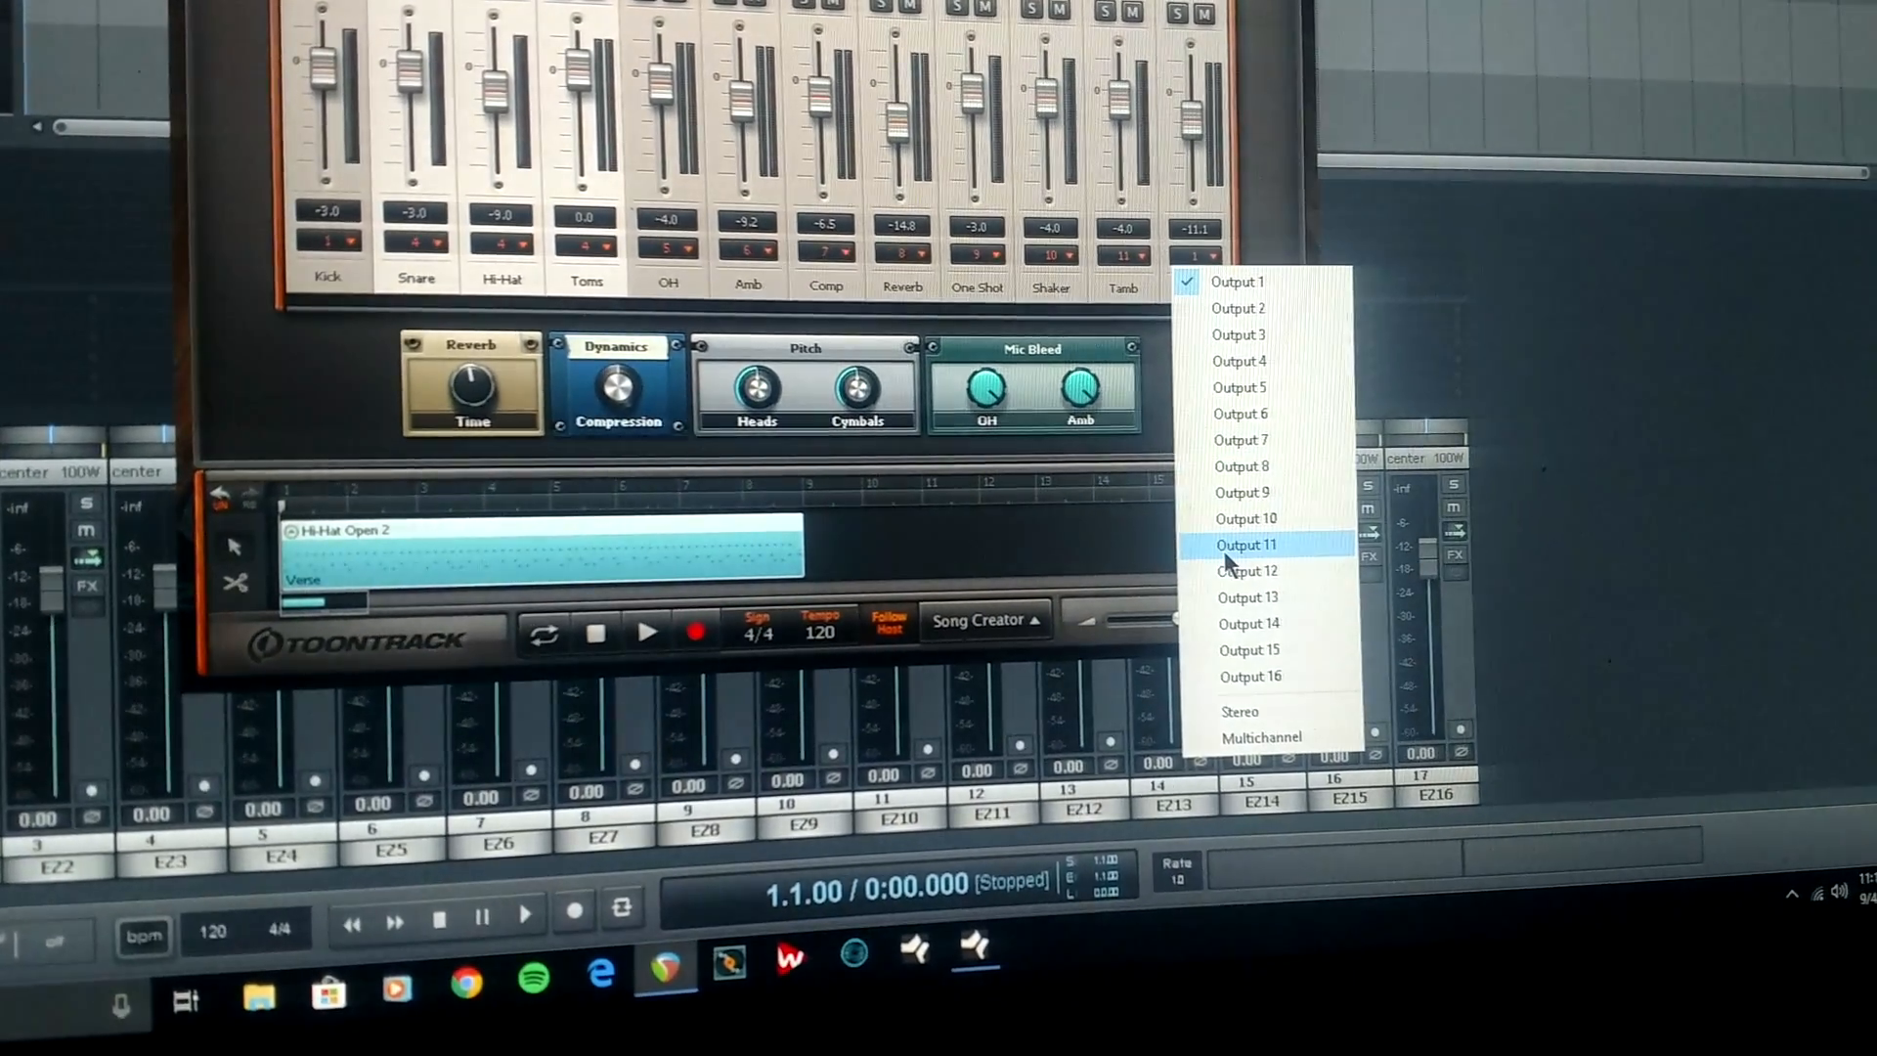
click(1249, 570)
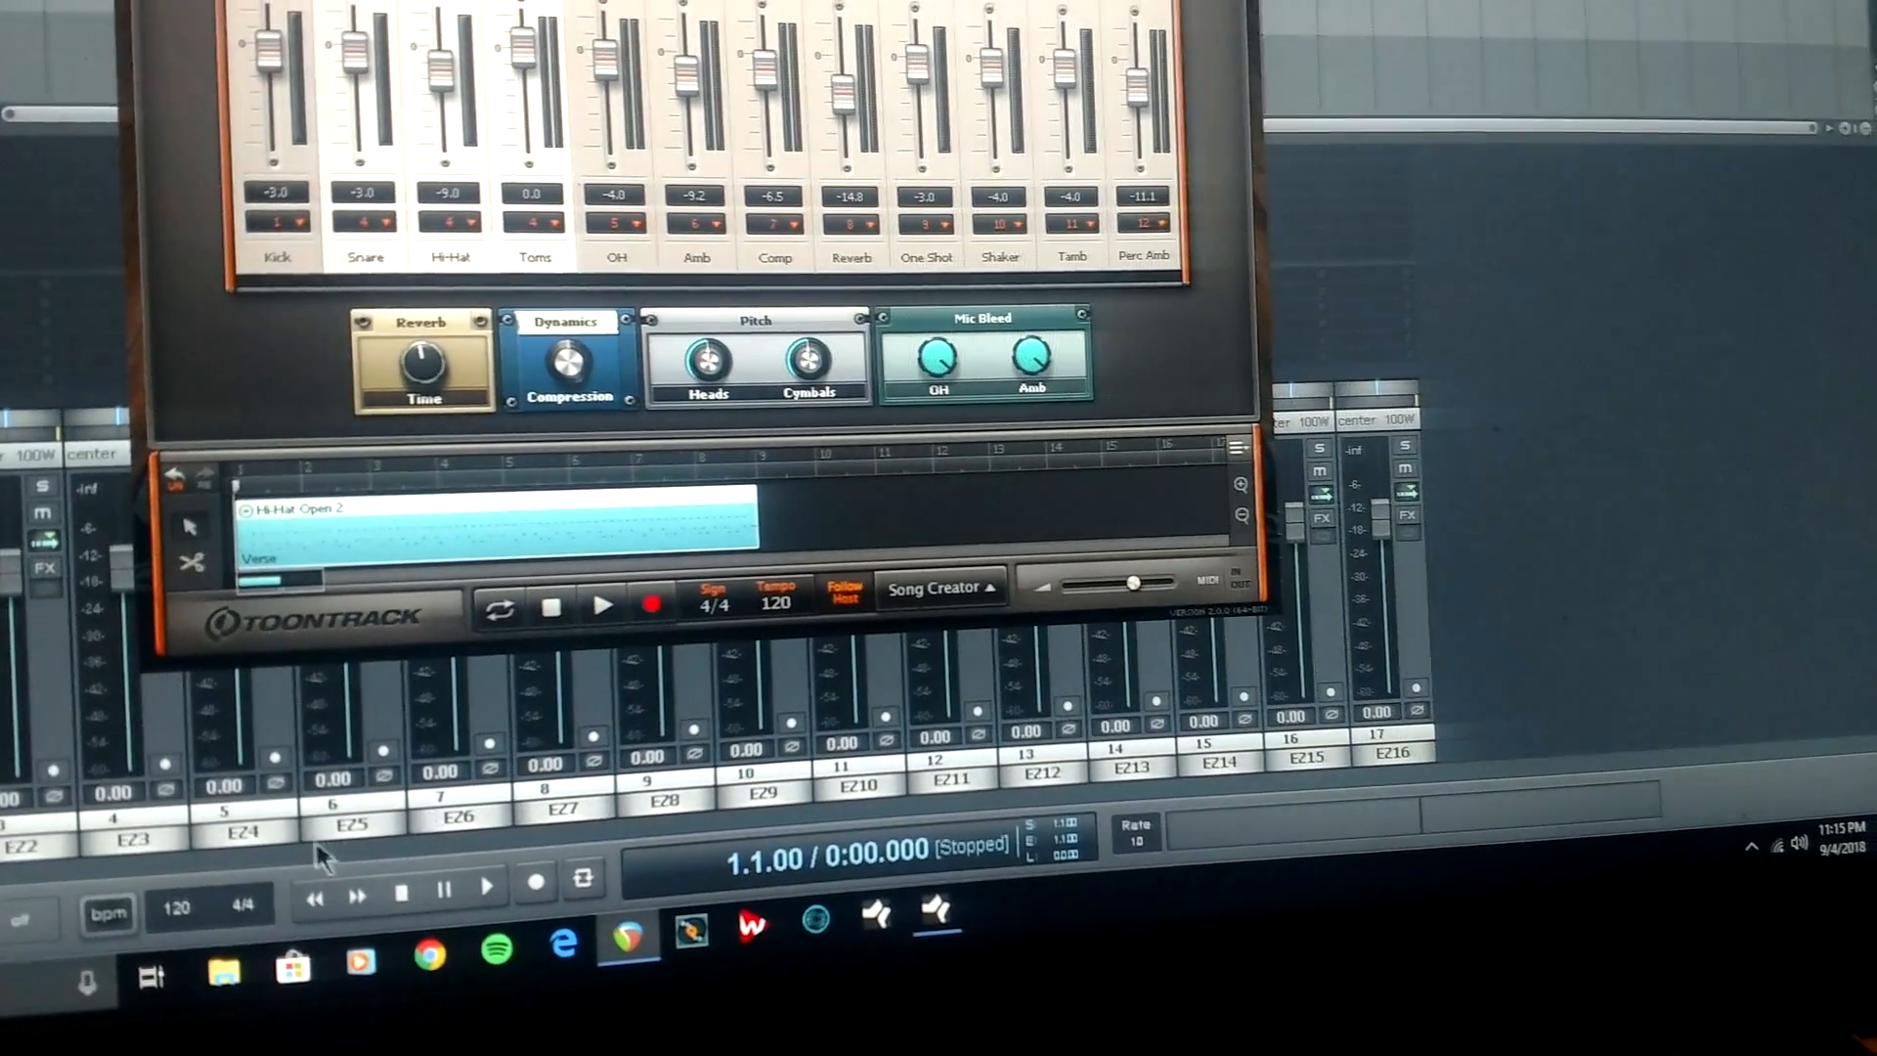